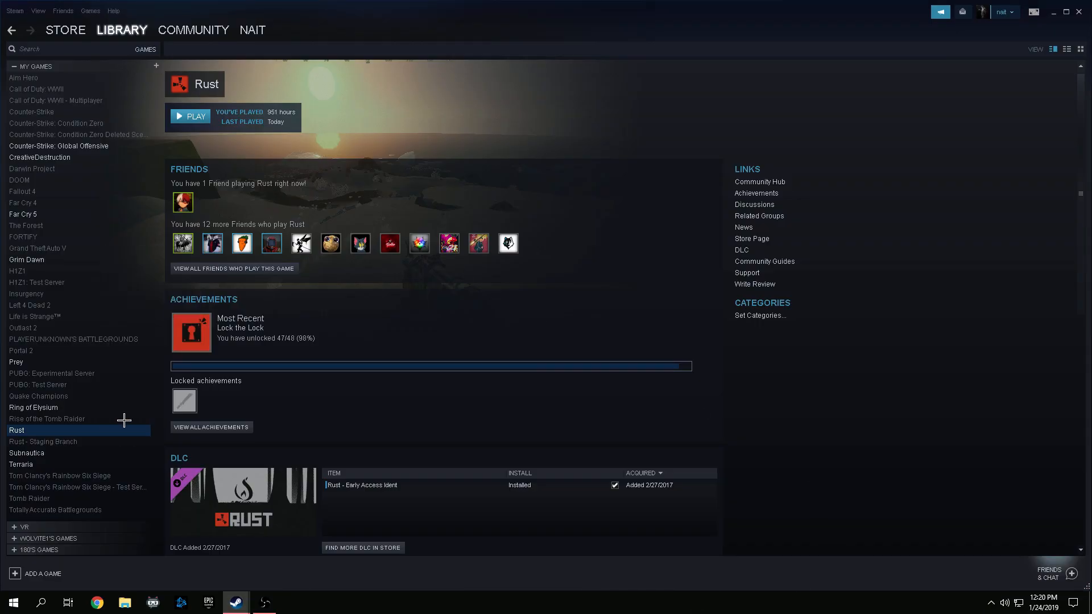
# - Select Rust in the Steam game library
pyautogui.click(243, 285)
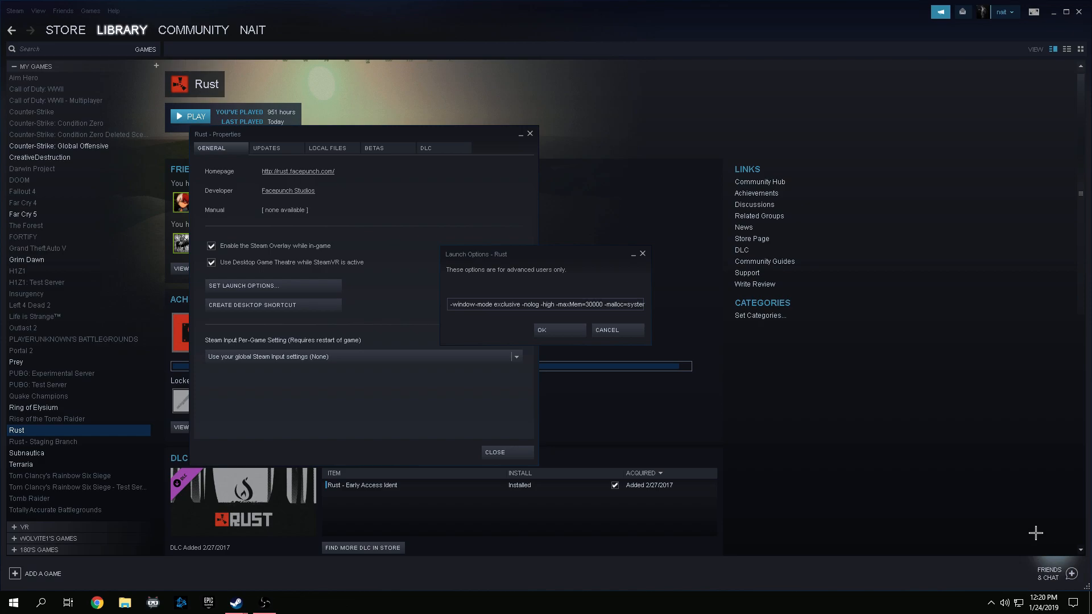
# - Confirm the PC 1920 × 1080 resolution in NVIDIA Change resolution, then close the panel
pyautogui.click(292, 603)
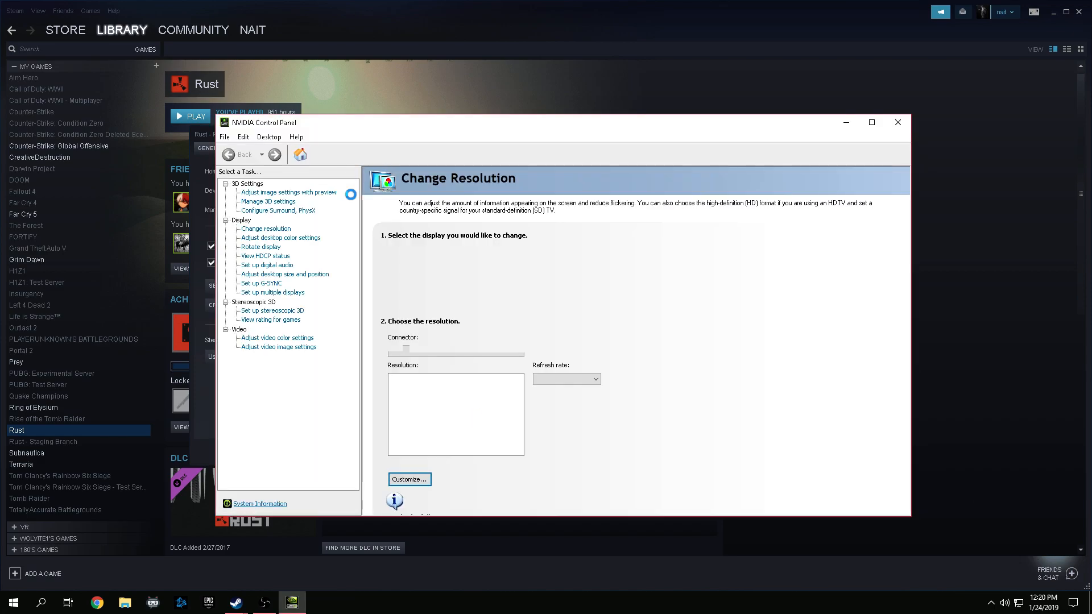
pyautogui.click(266, 229)
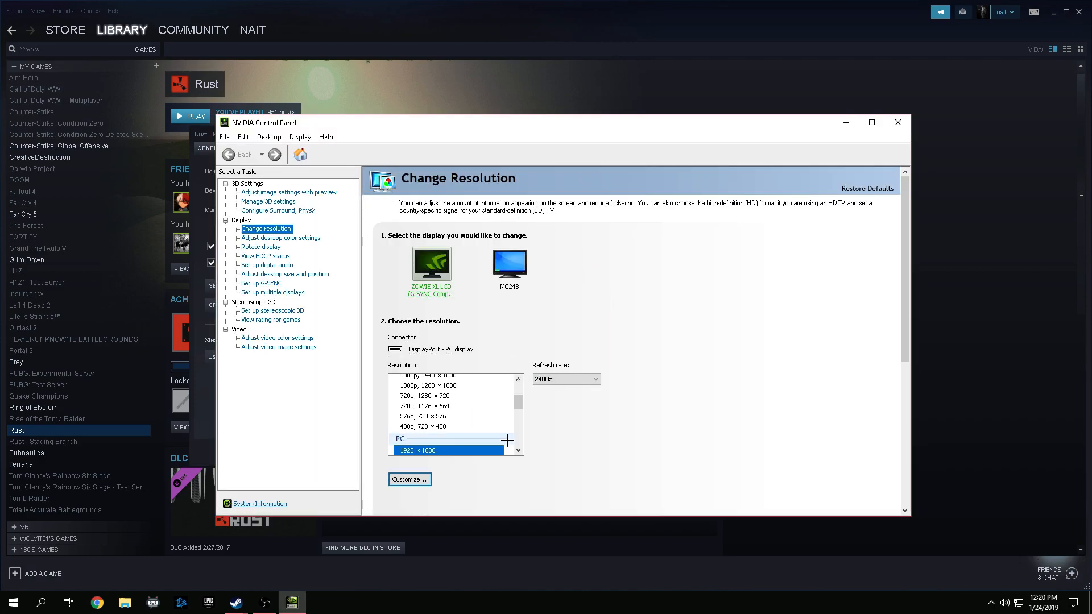
pyautogui.scroll(3)
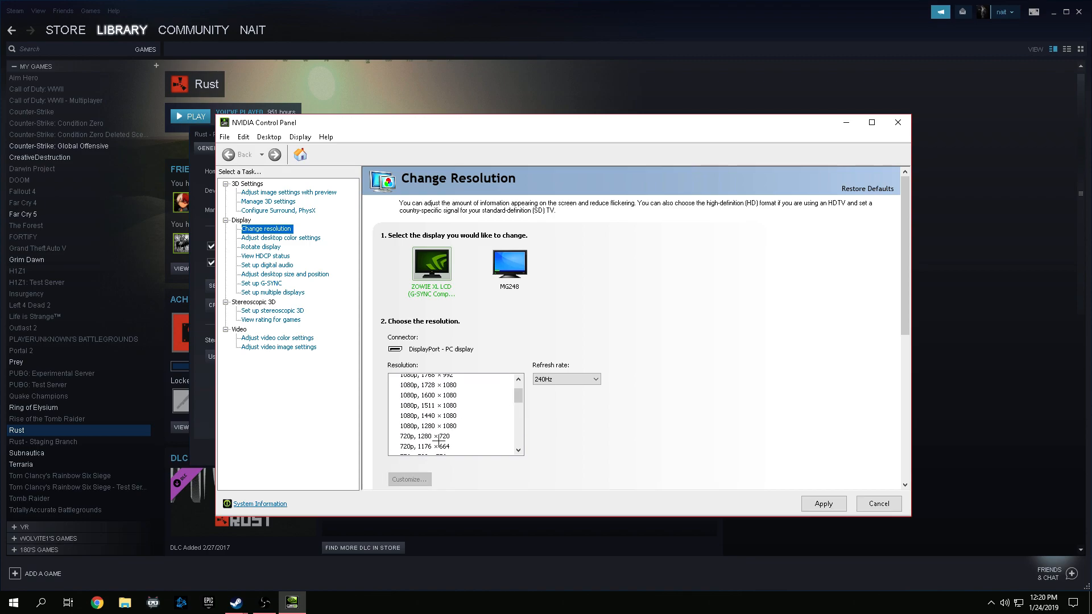
pyautogui.scroll(-3)
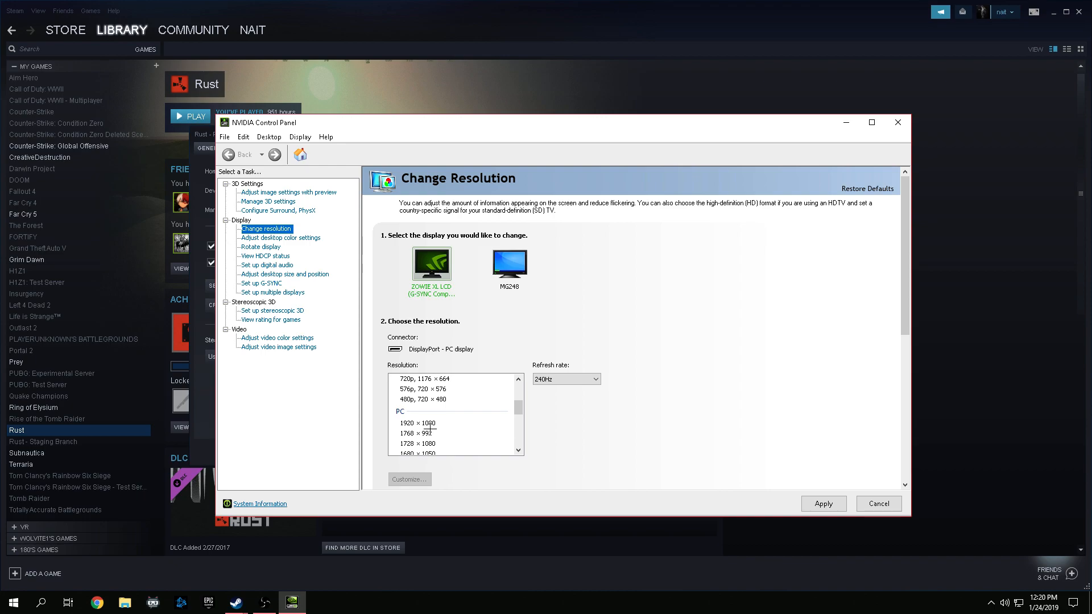
pyautogui.click(418, 422)
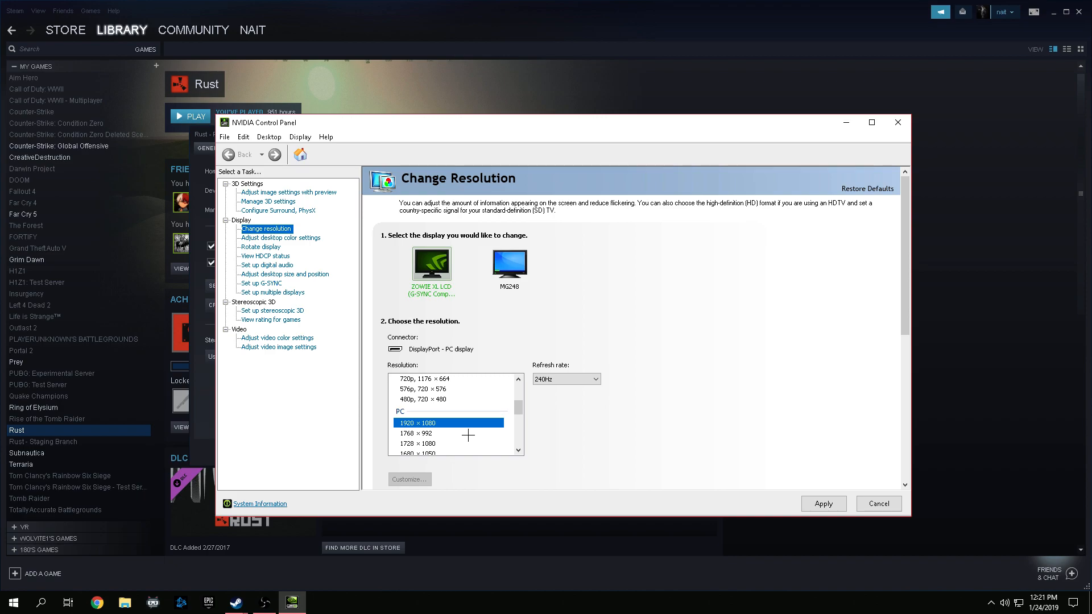
pyautogui.moveTo(509, 412)
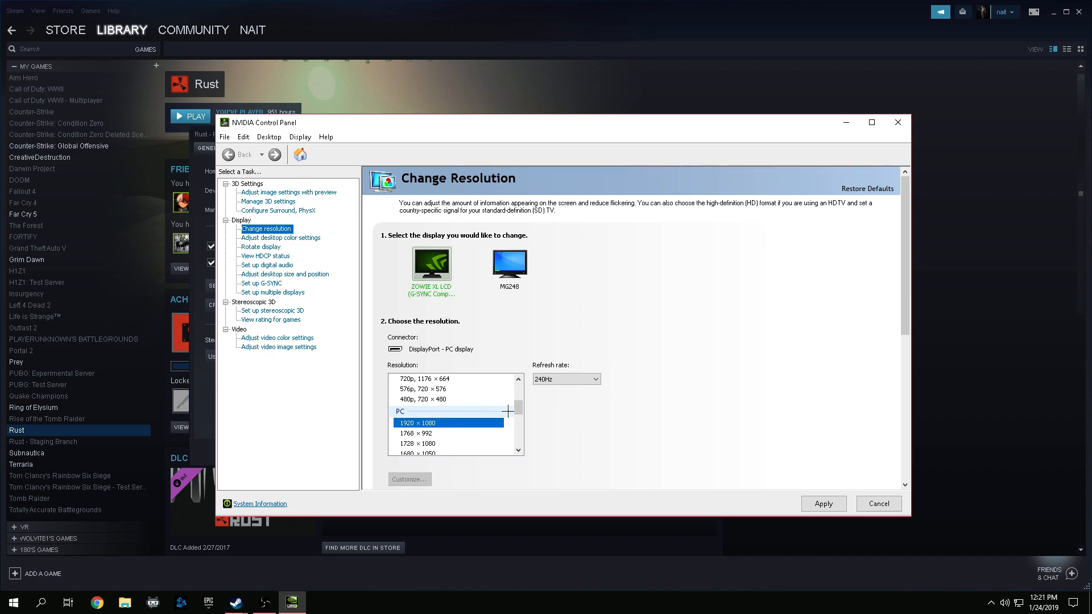
pyautogui.scroll(-3)
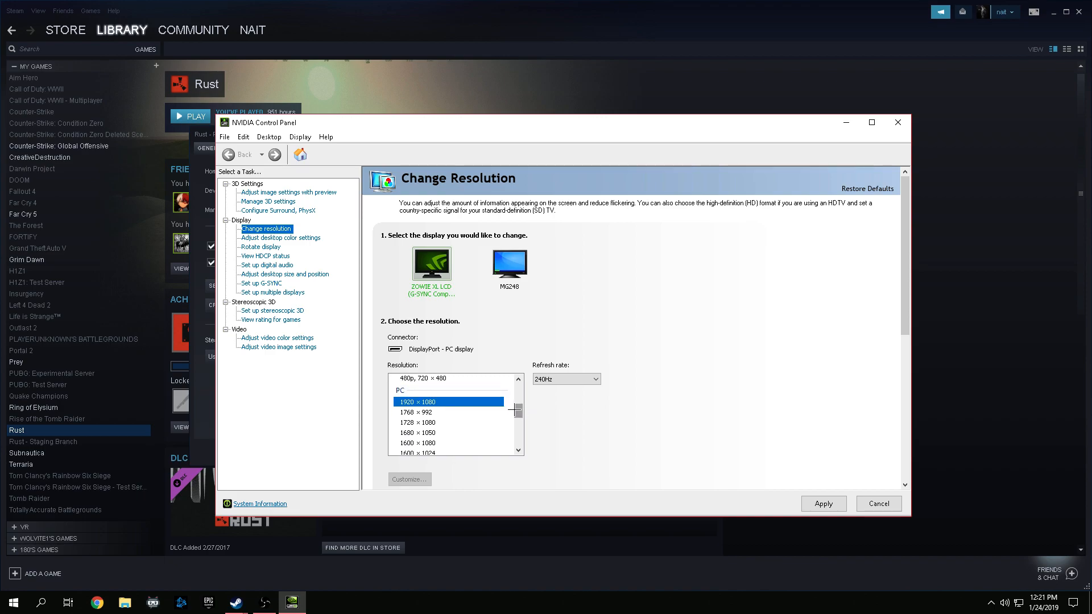
pyautogui.moveTo(788, 460)
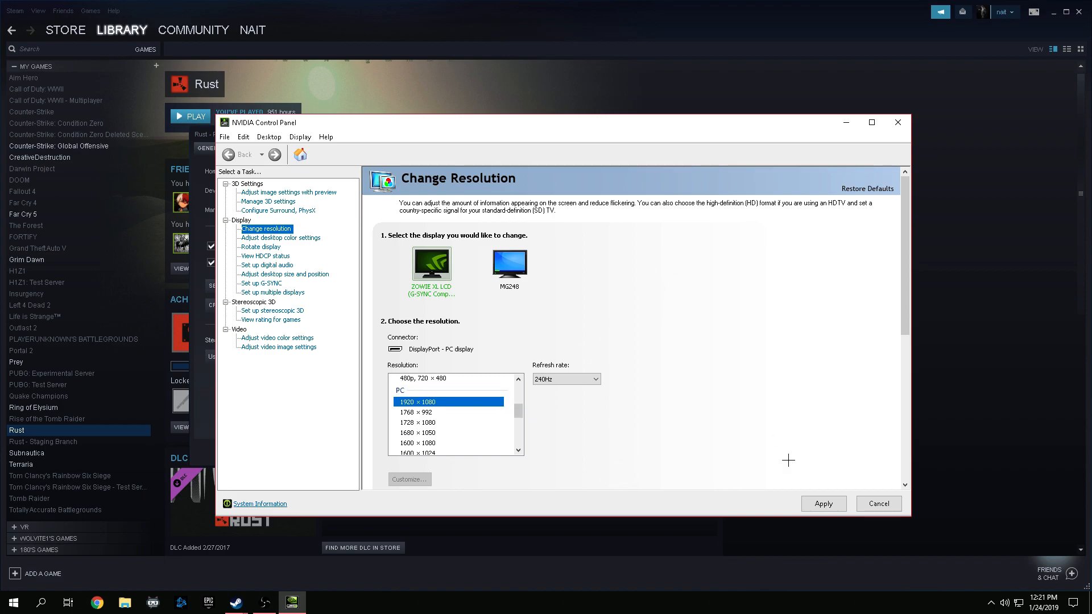
pyautogui.moveTo(843, 484)
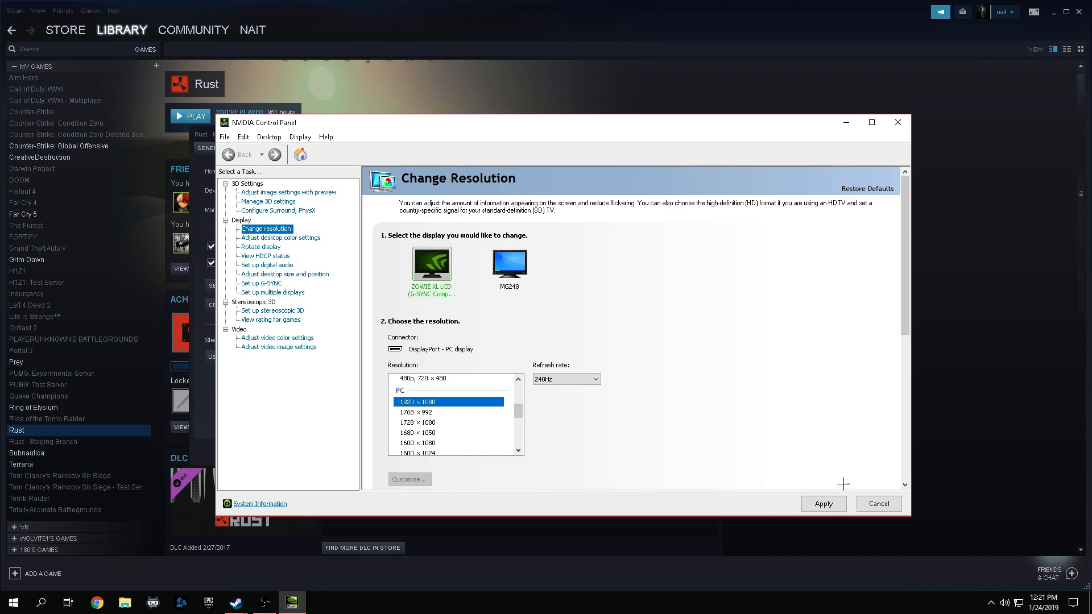
pyautogui.moveTo(629, 393)
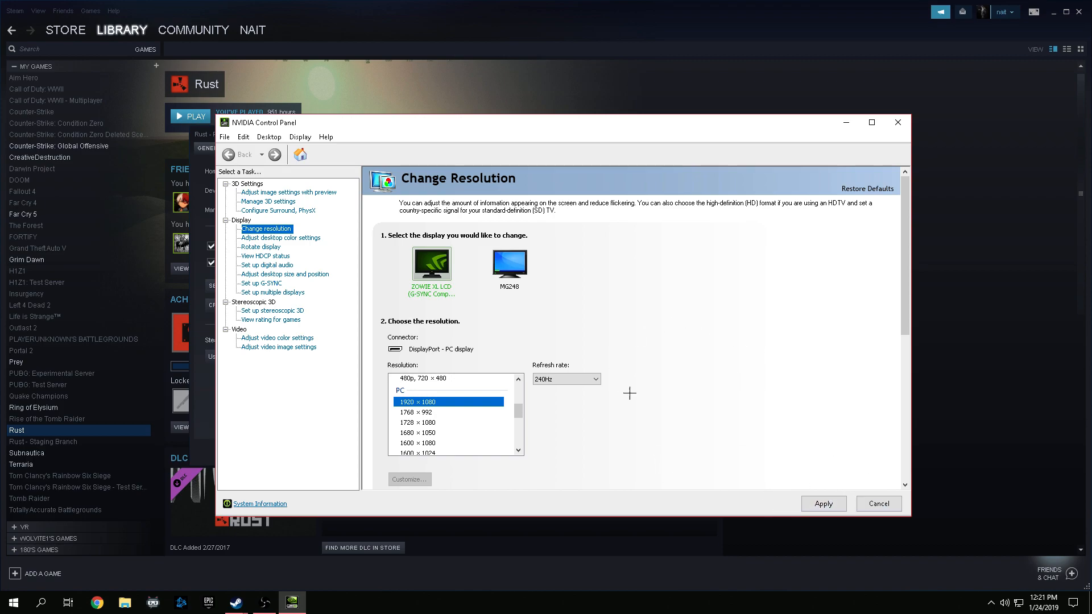
pyautogui.moveTo(494, 341)
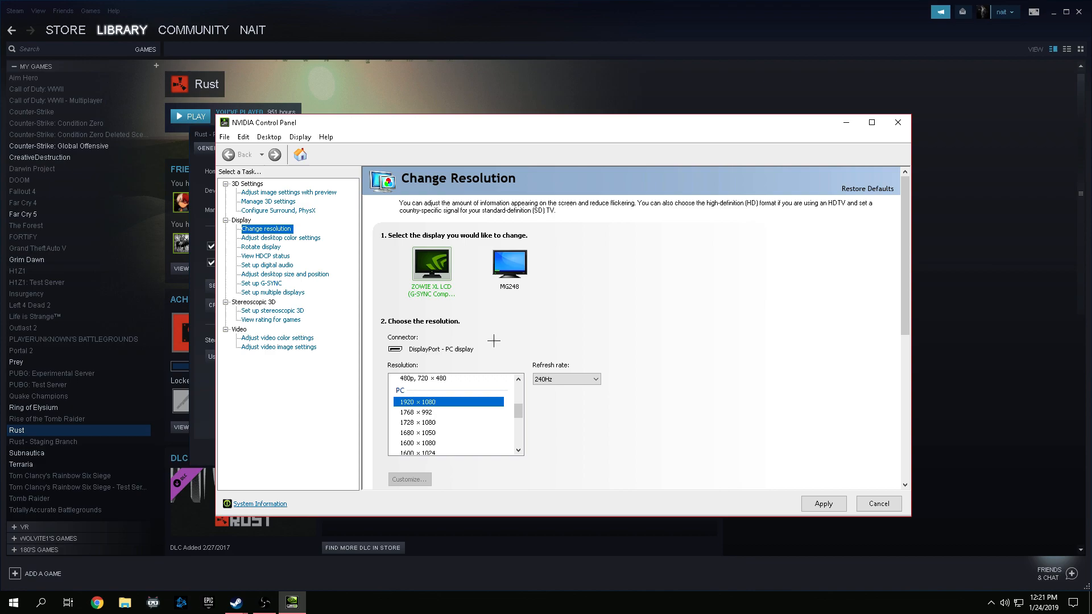
pyautogui.moveTo(898, 123)
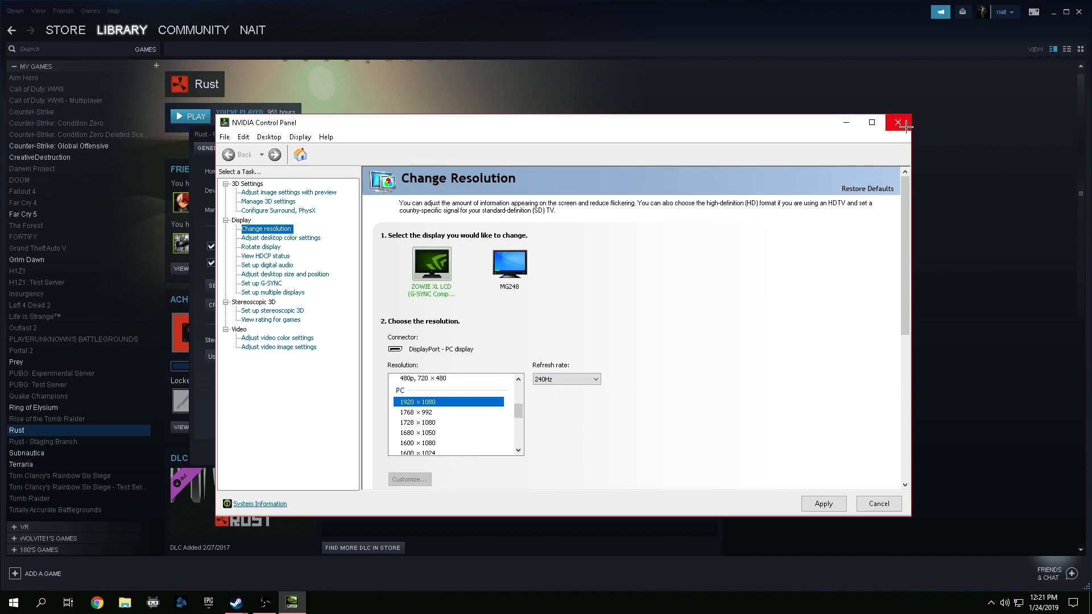
pyautogui.click(899, 123)
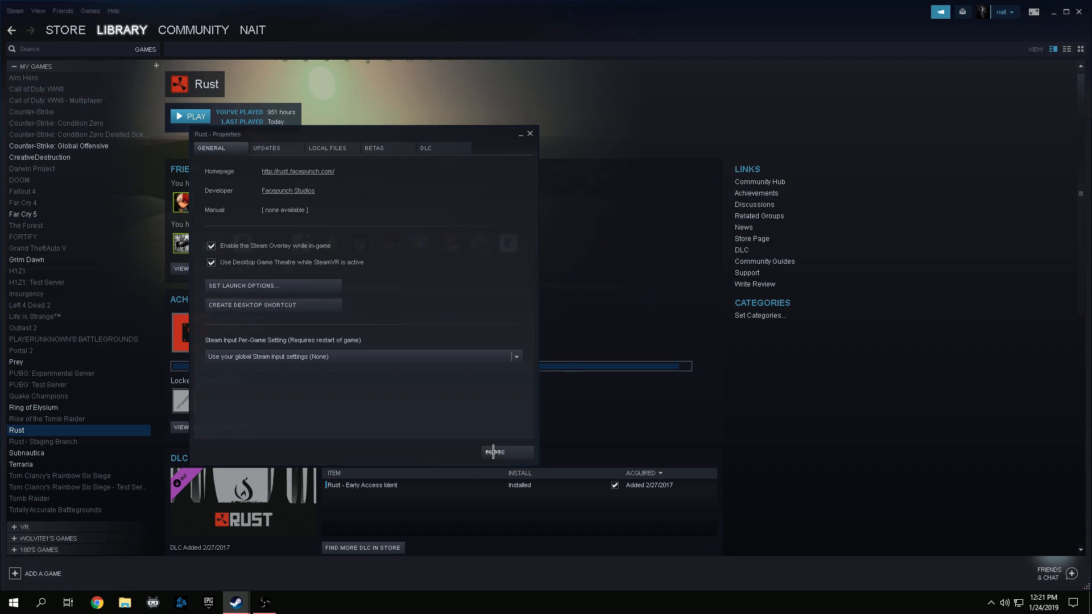
# - Close Rust's Properties window and launch Rust from the Steam library
pyautogui.click(495, 452)
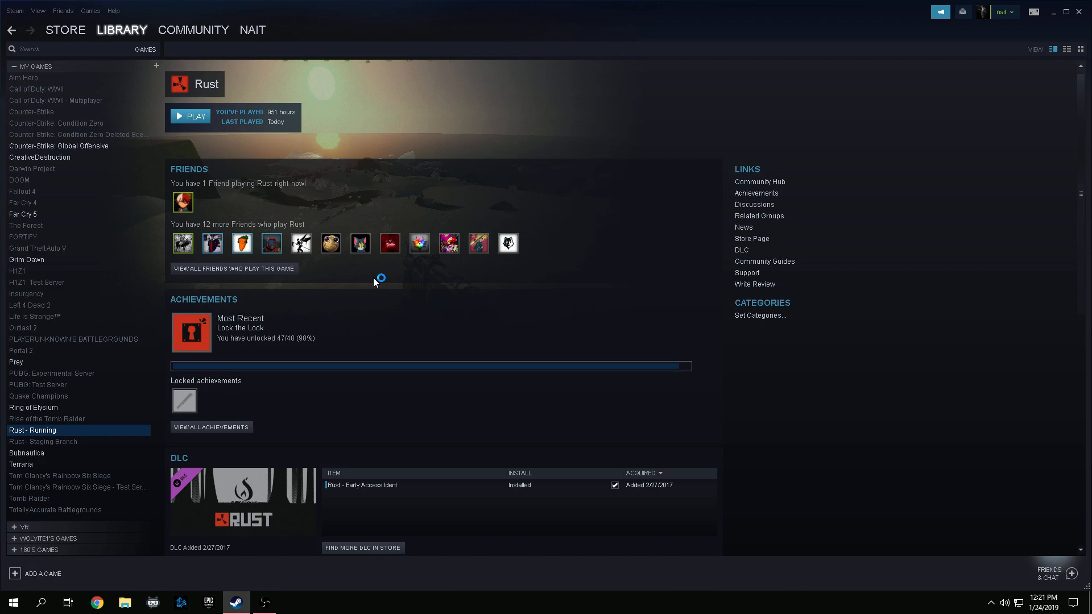
pyautogui.click(189, 116)
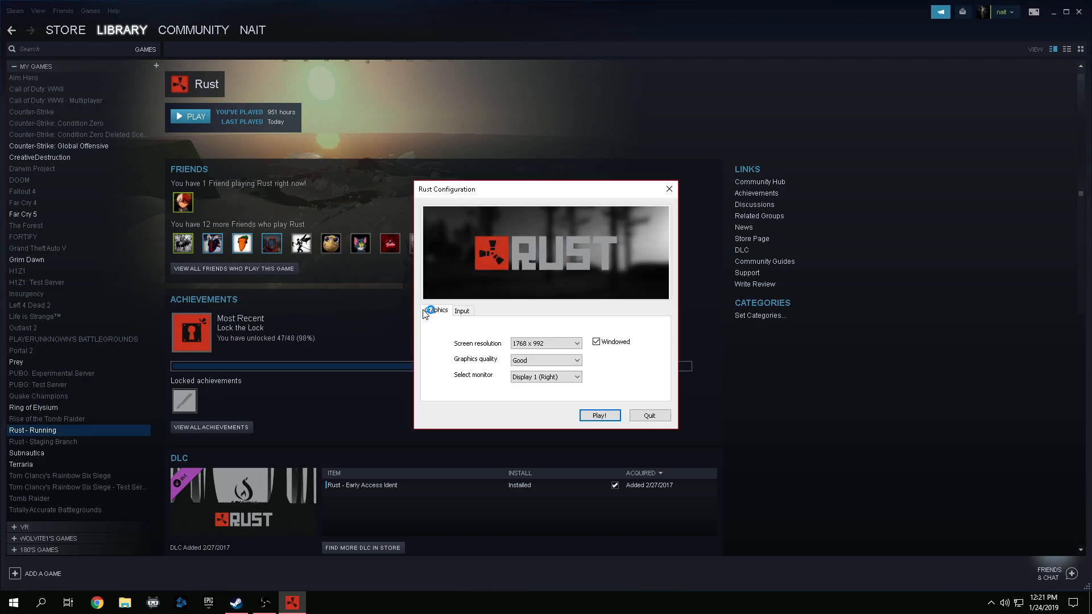
# - Choose 1920 × 1080 from the Screen resolution dropdown in Rust Configuration
pyautogui.click(577, 342)
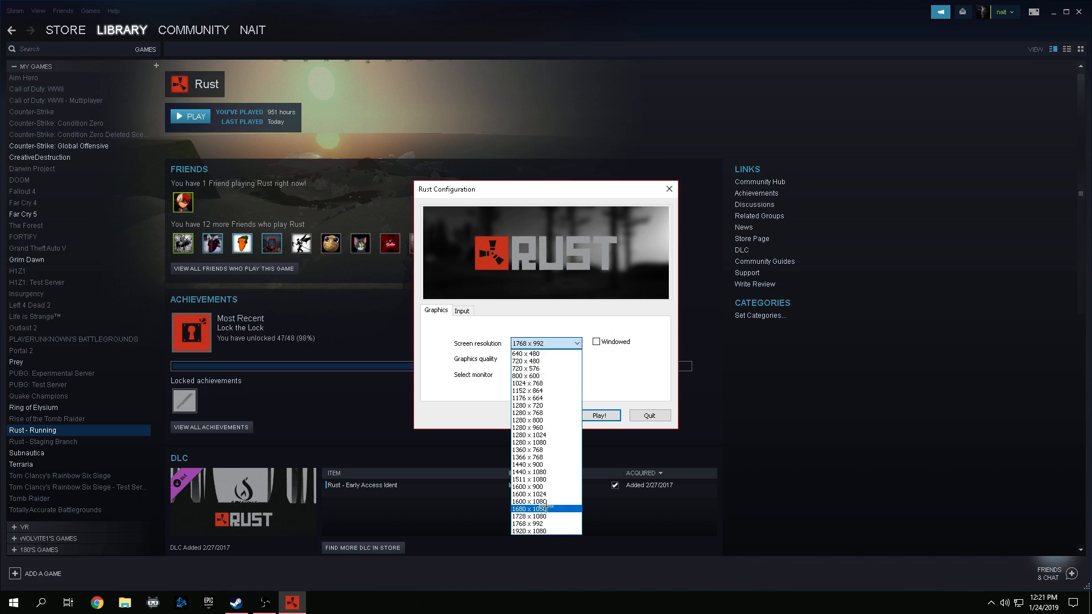
pyautogui.click(599, 415)
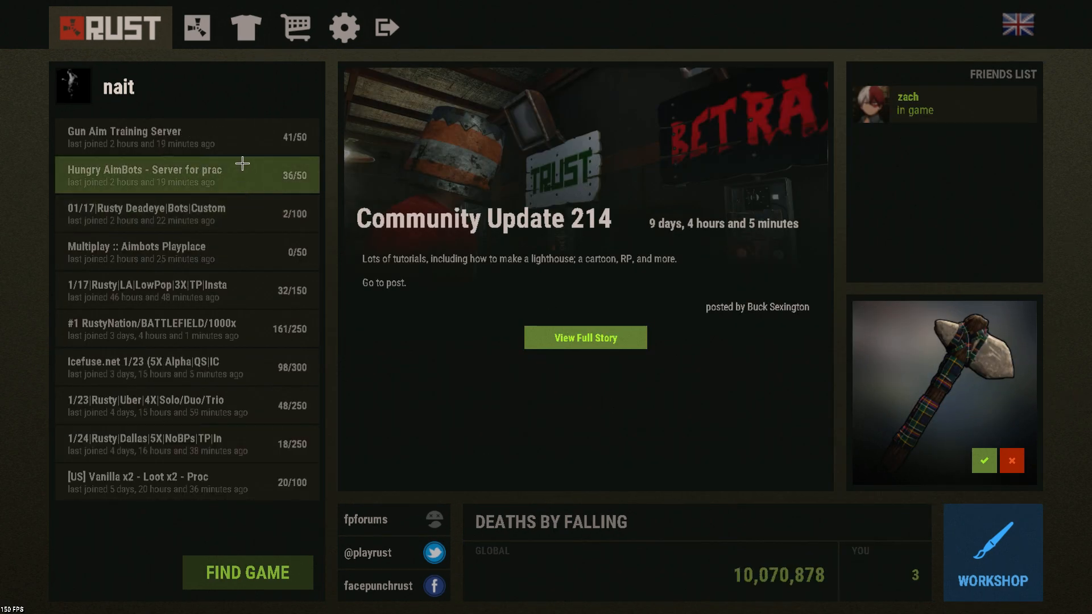
pyautogui.moveTo(344, 27)
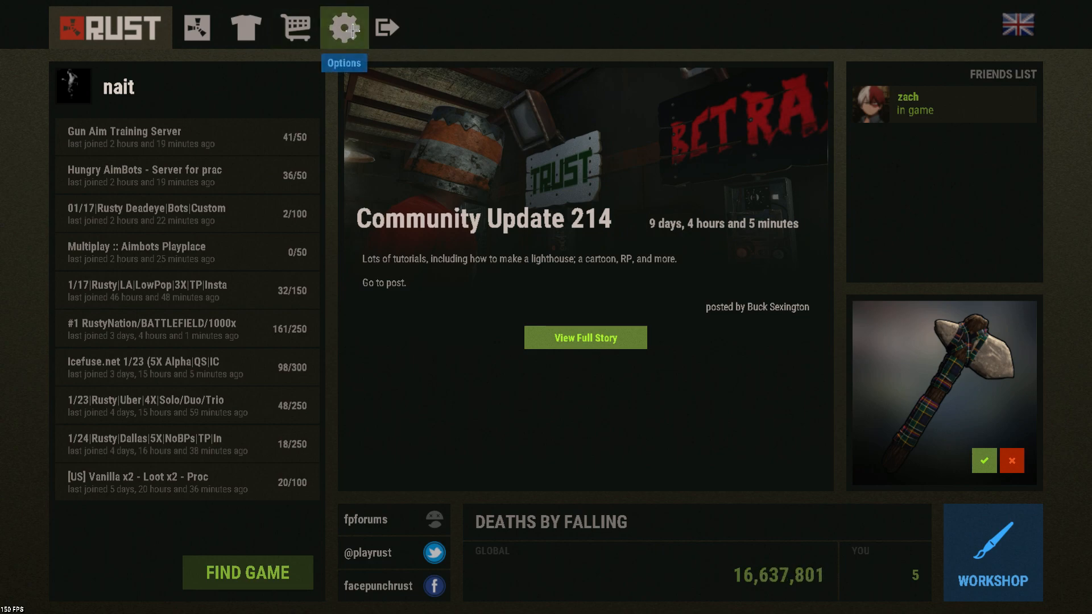
# - View Rust's audio settings, then return to the main menu via the RUST logo
pyautogui.click(344, 27)
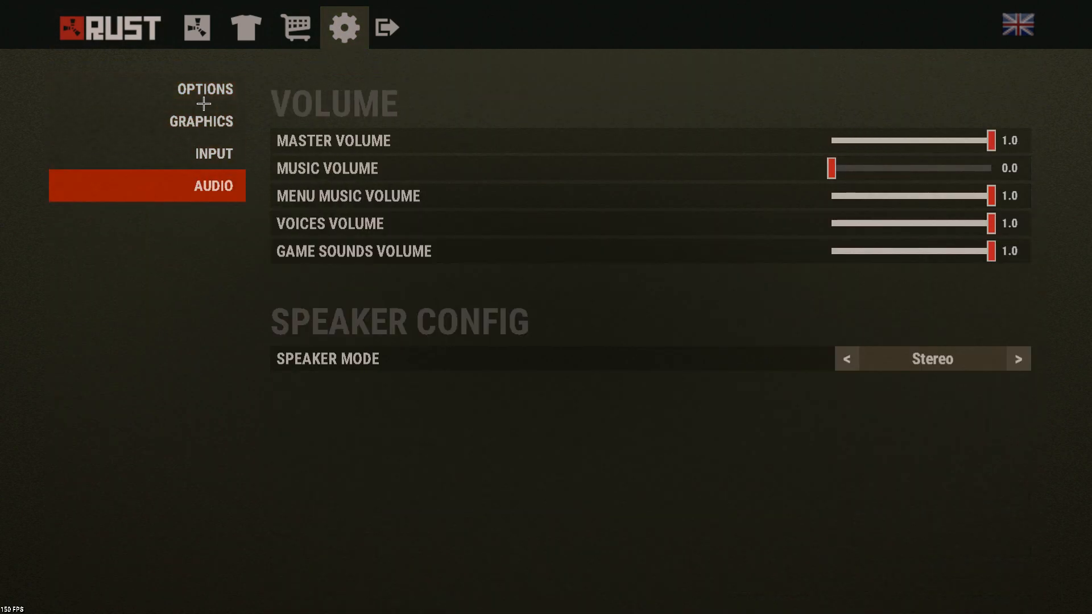
pyautogui.click(110, 28)
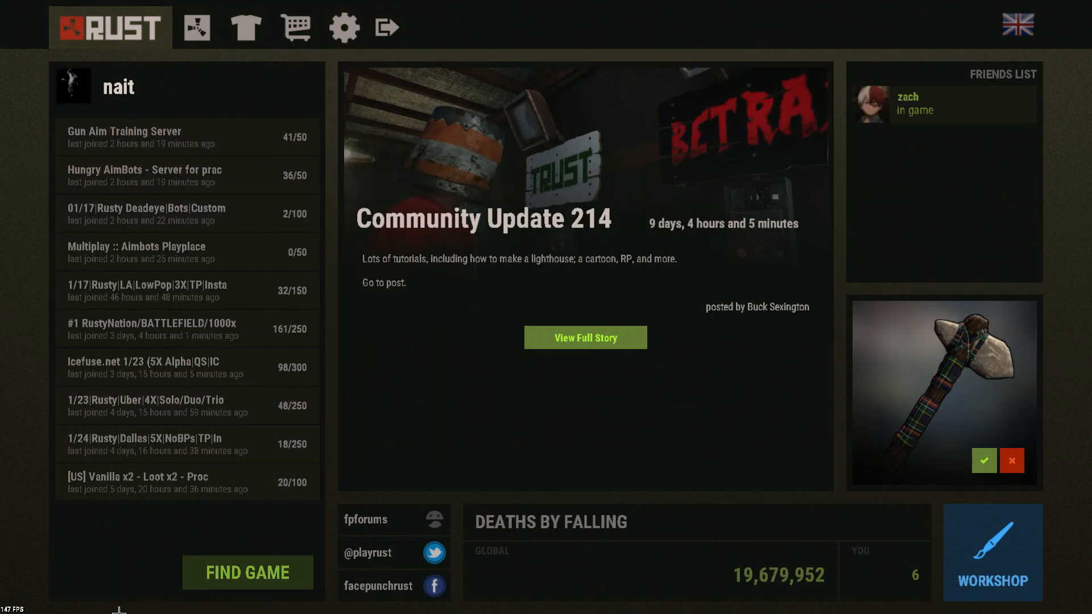
pyautogui.moveTo(196, 558)
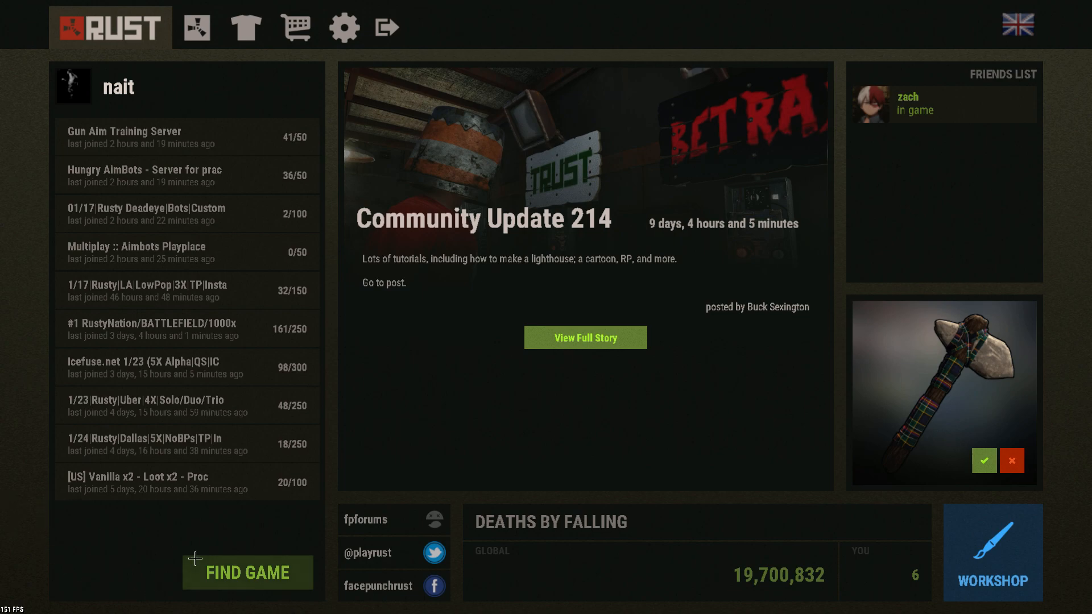
pyautogui.moveTo(312, 308)
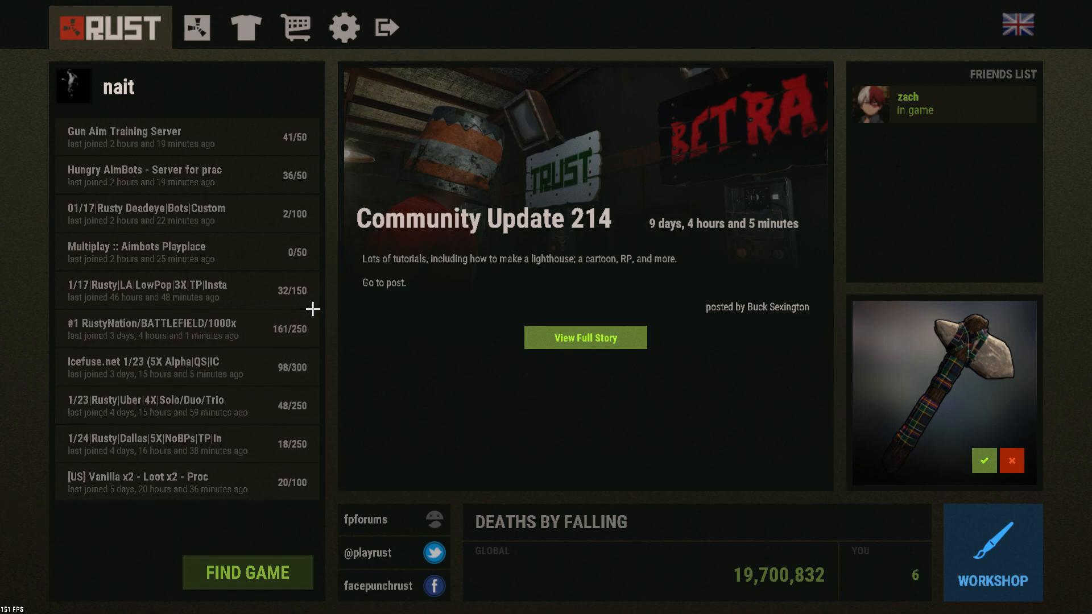
pyautogui.moveTo(422, 440)
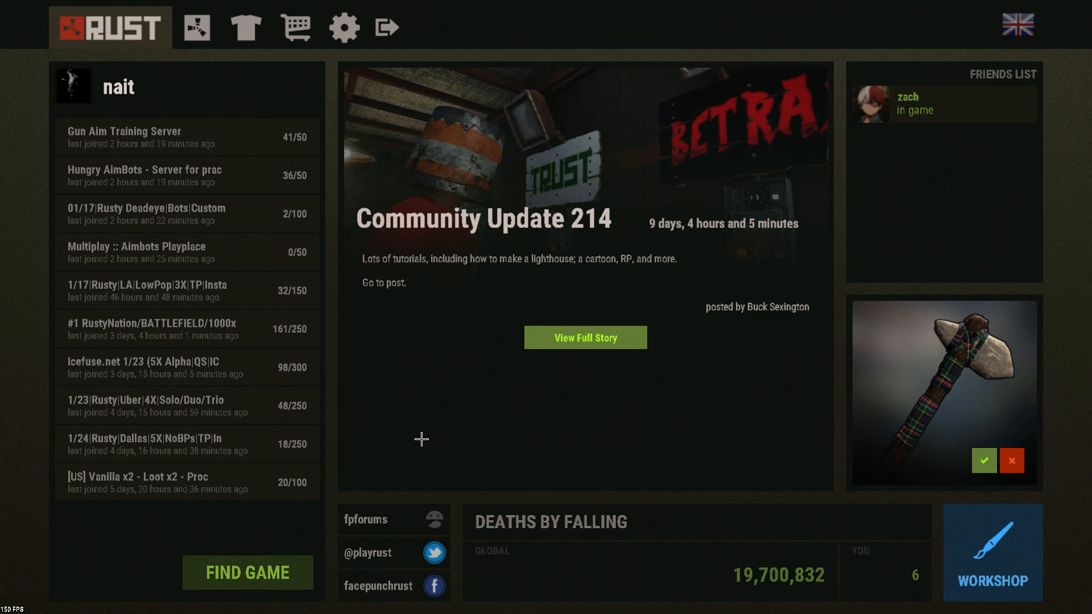
pyautogui.moveTo(464, 415)
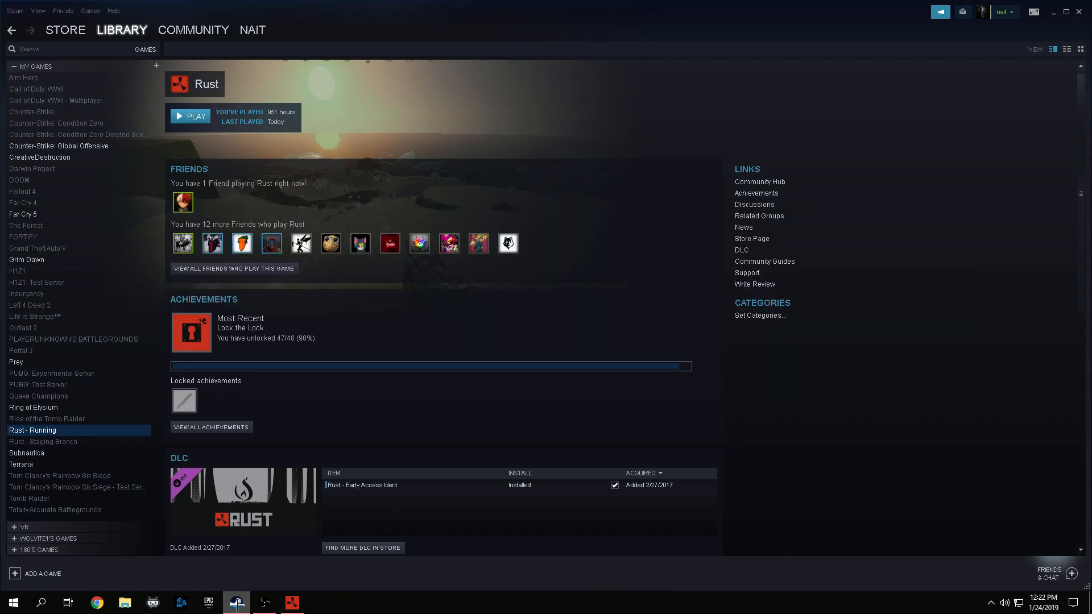
pyautogui.moveTo(128, 412)
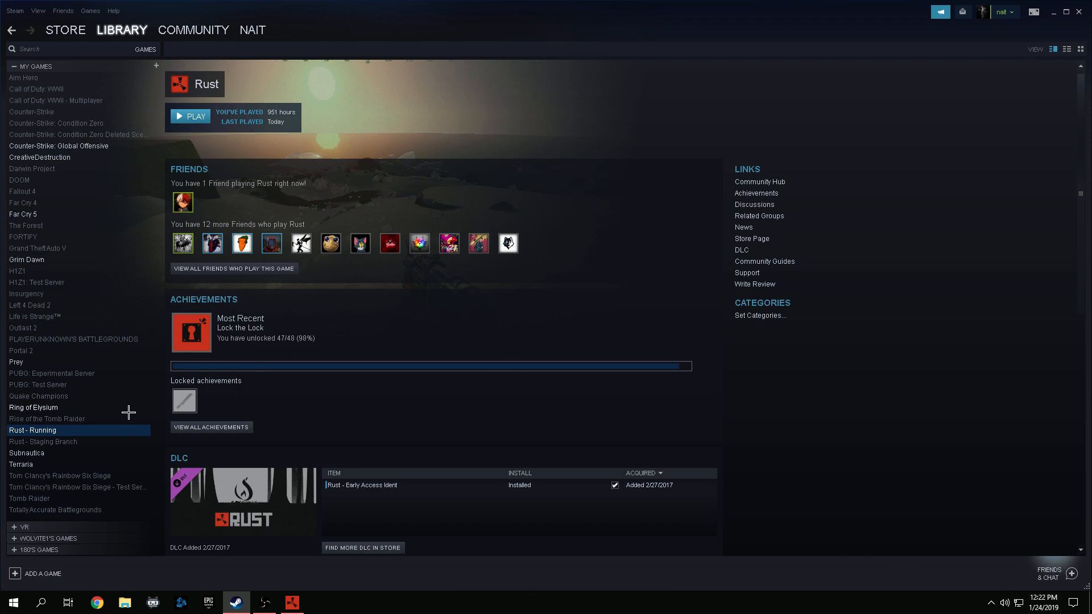
pyautogui.click(243, 285)
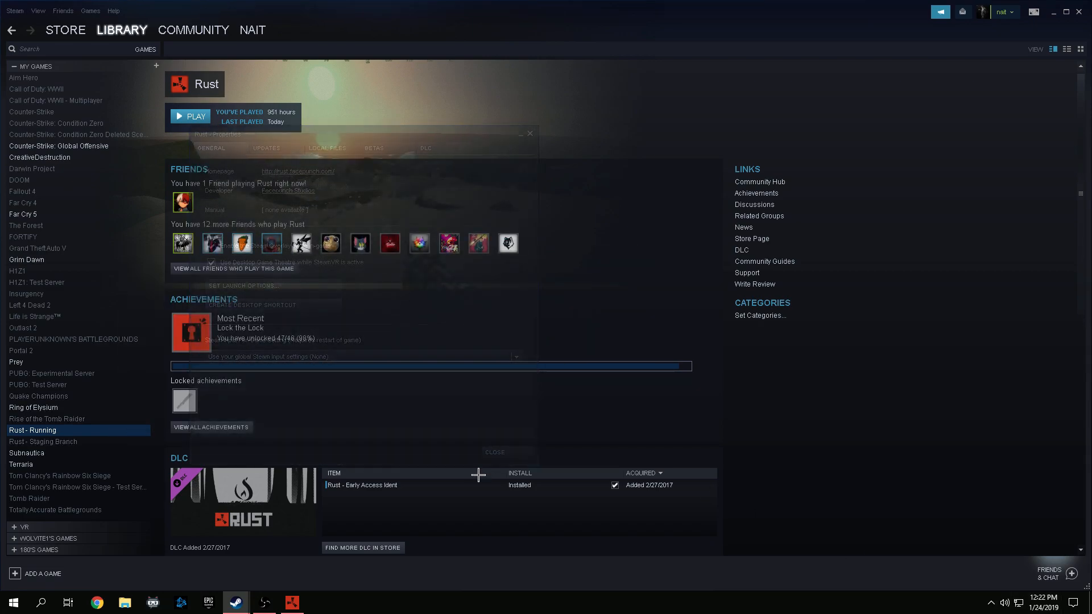
pyautogui.click(41, 602)
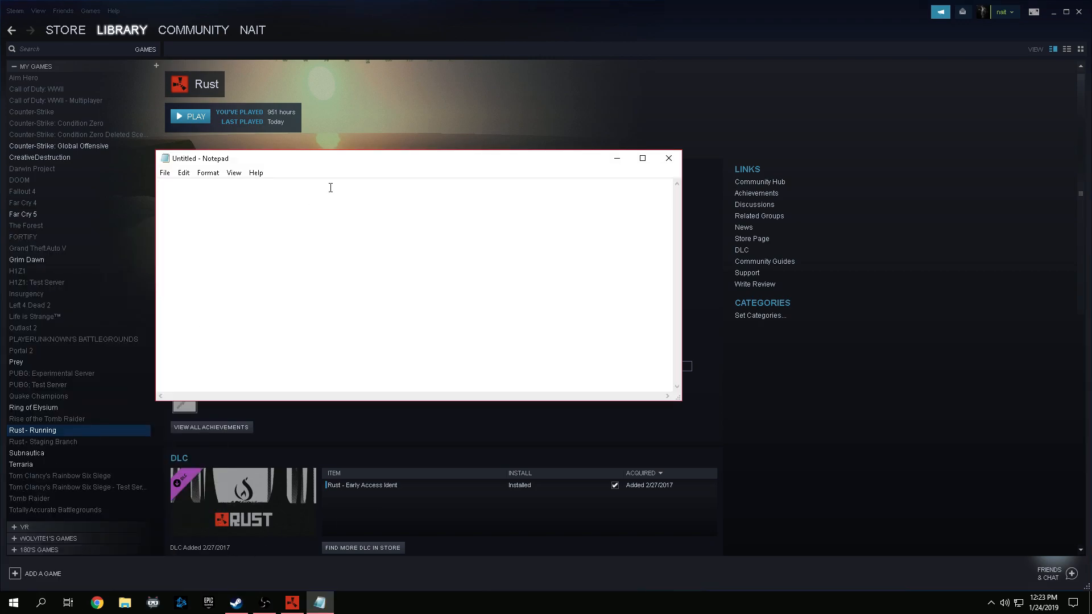
# - Type 'Hello' in Notepad, close it with Don't Save, and return to Rust
pyautogui.write('Hello')
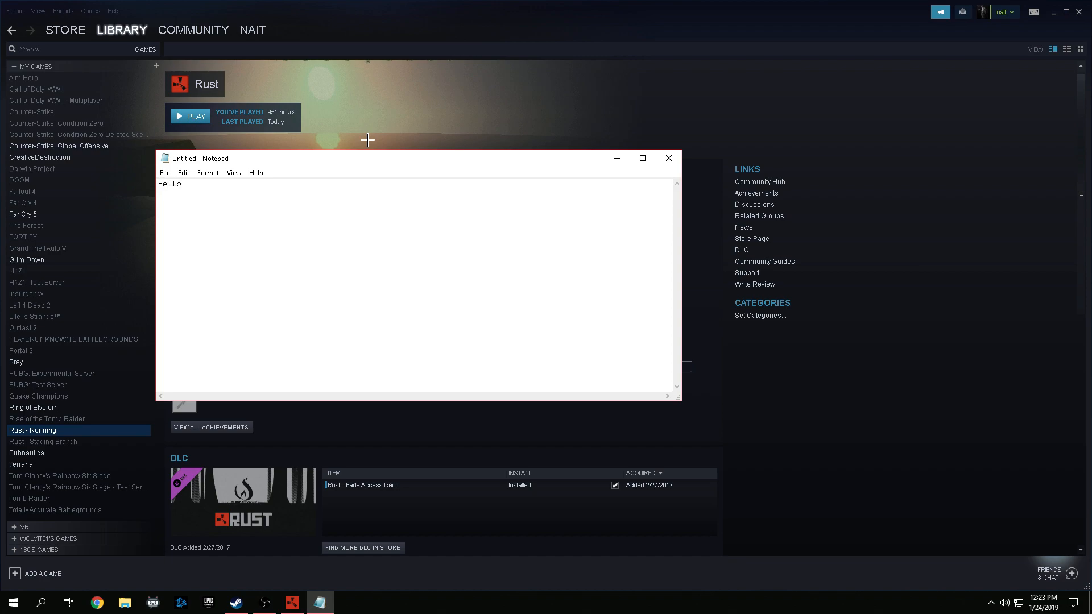
pyautogui.click(667, 158)
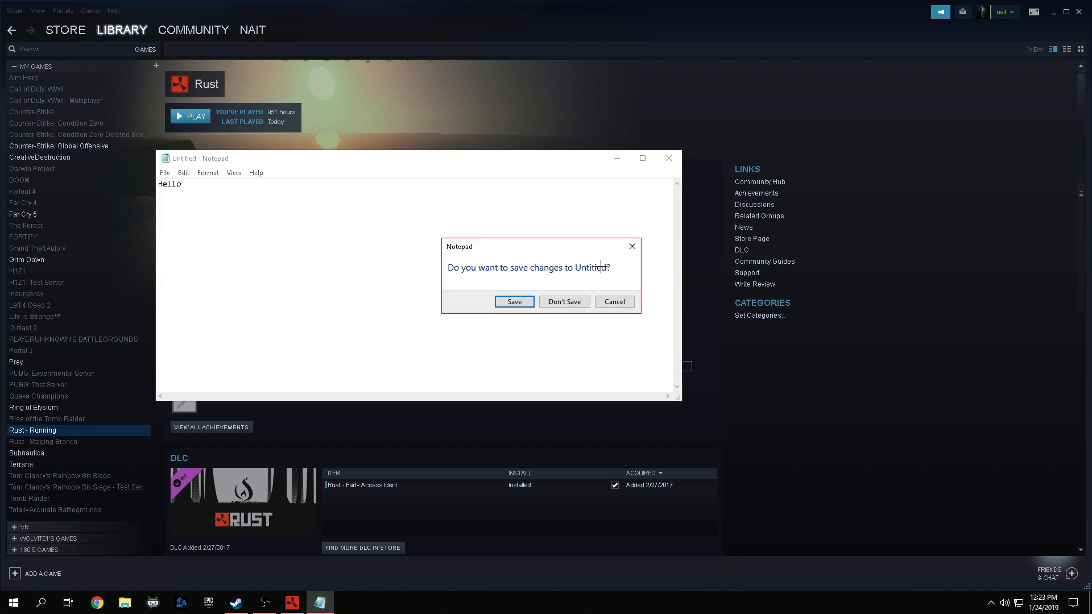
pyautogui.click(563, 301)
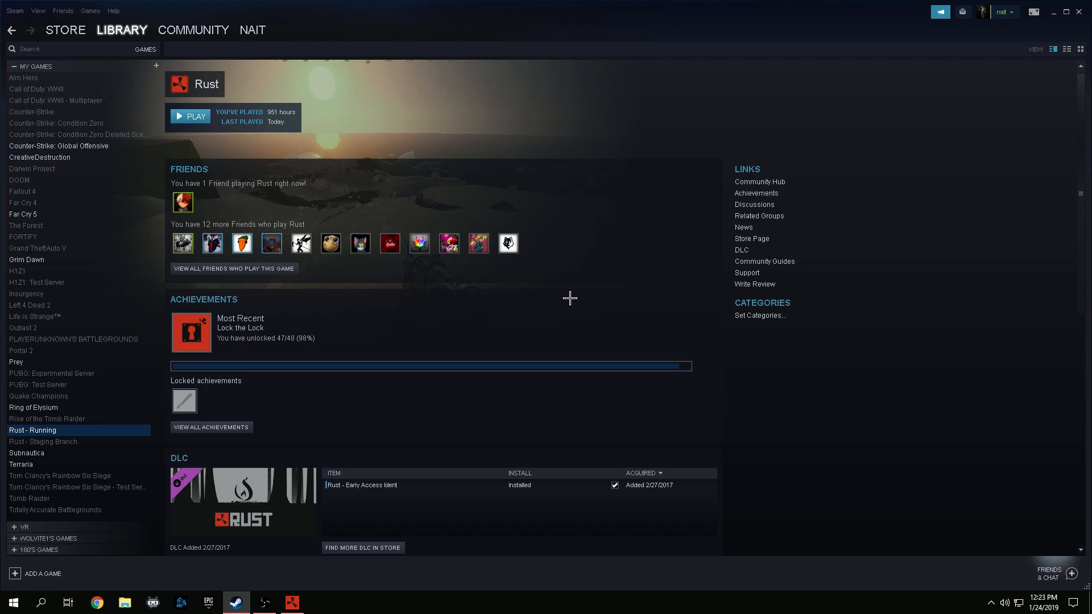
pyautogui.click(190, 116)
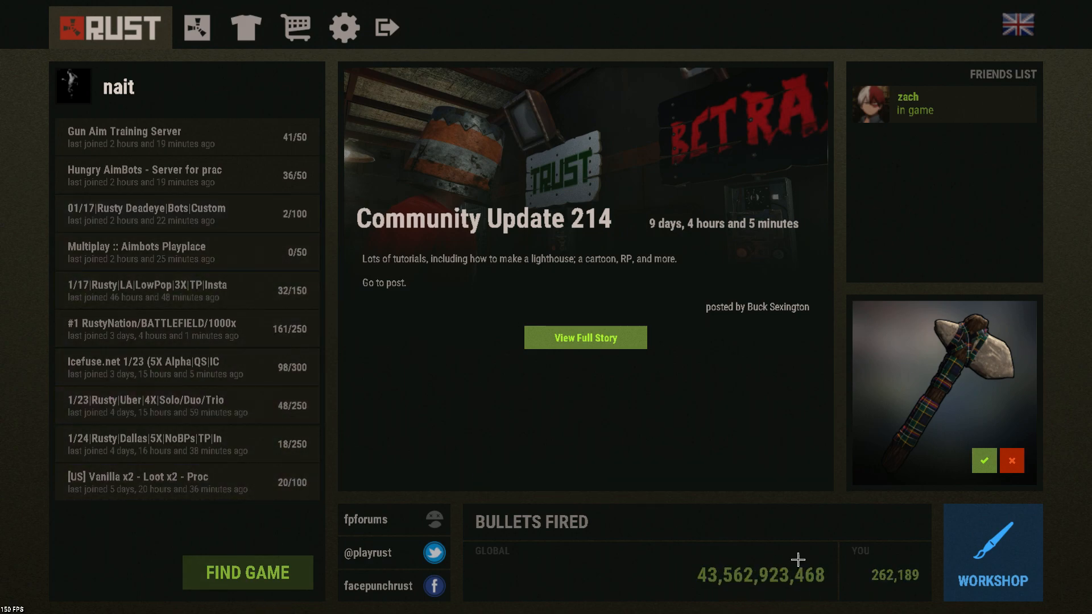
pyautogui.moveTo(320, 534)
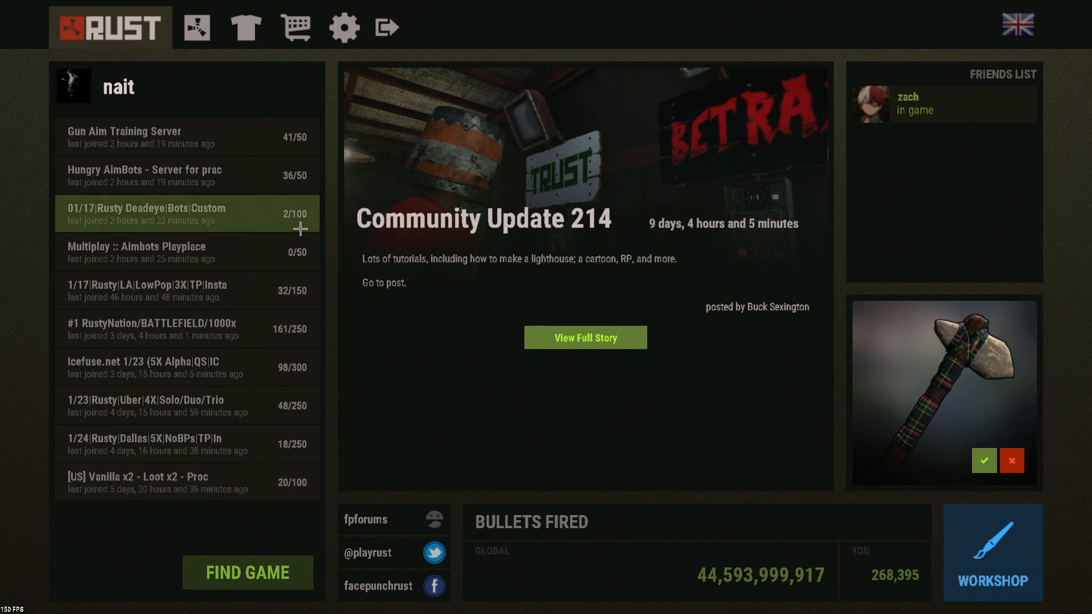
pyautogui.moveTo(295, 28)
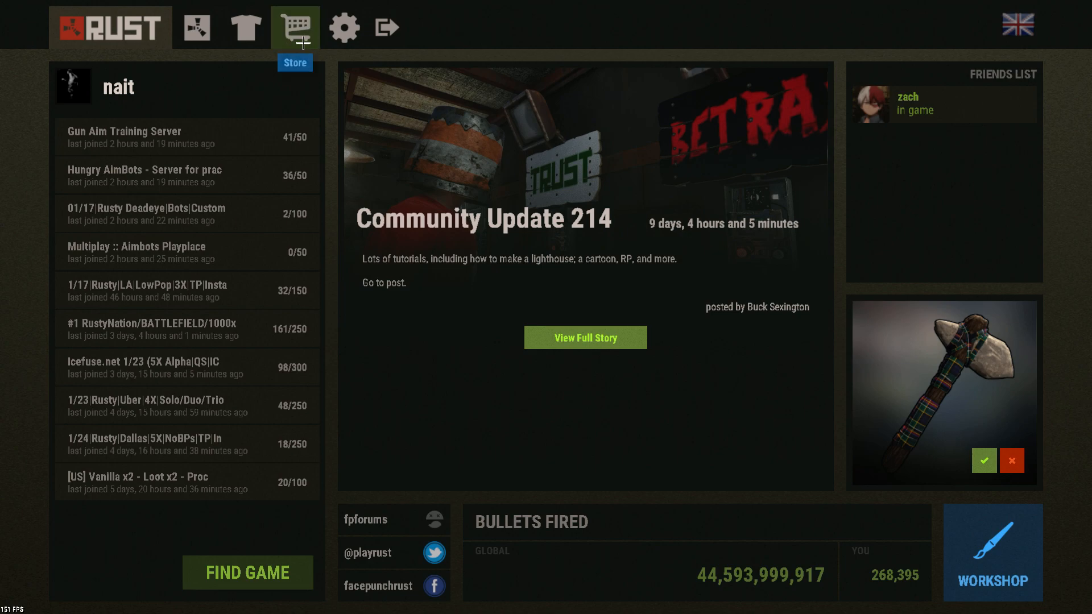
# - Open Rust's settings, return to the main menu, and press F1
pyautogui.click(342, 27)
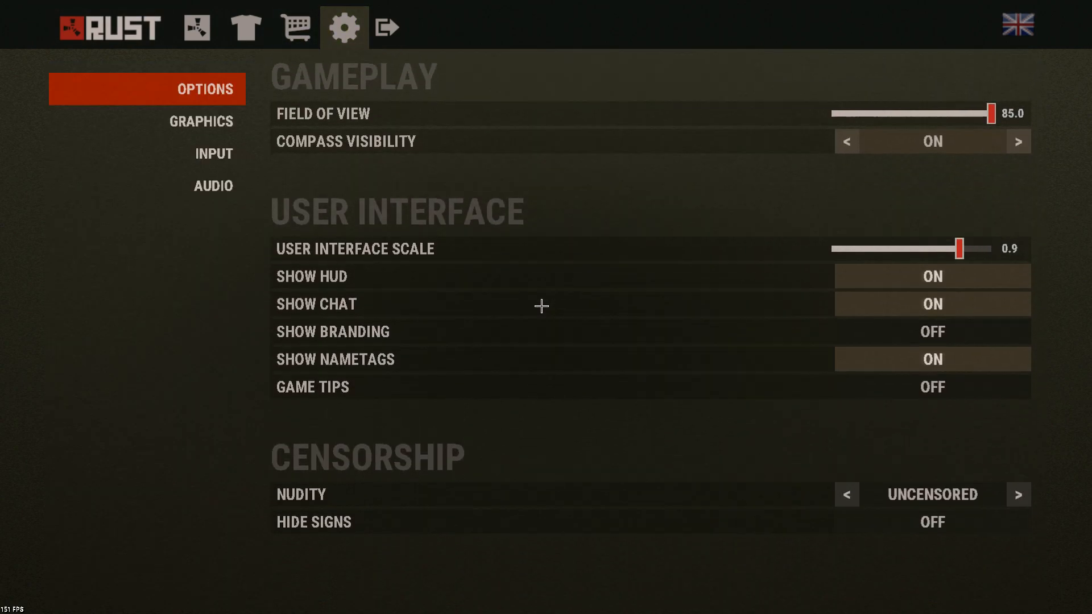
pyautogui.click(110, 27)
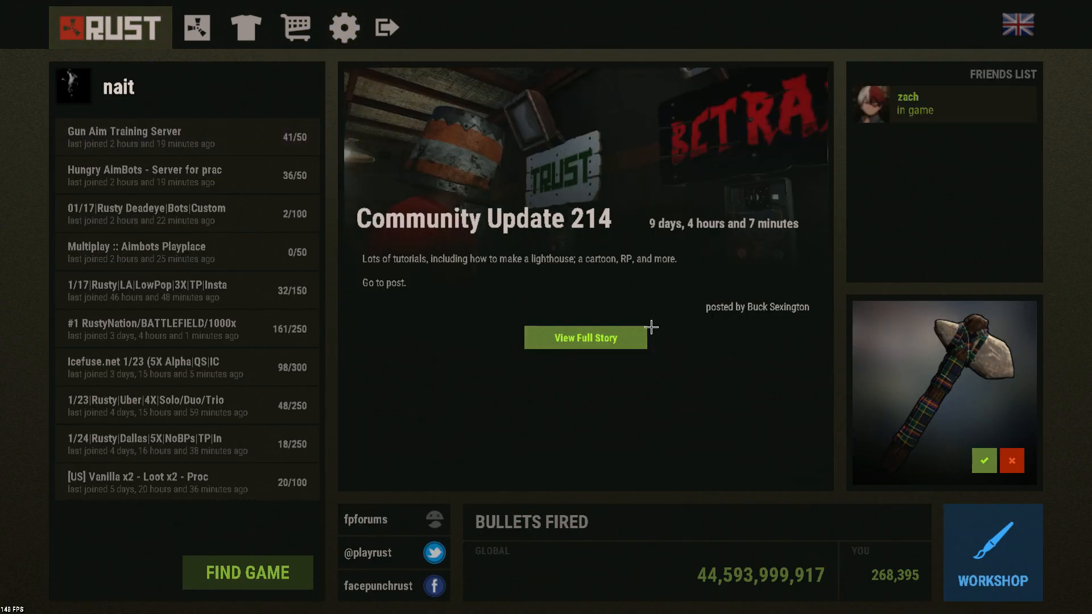
pyautogui.press('F1')
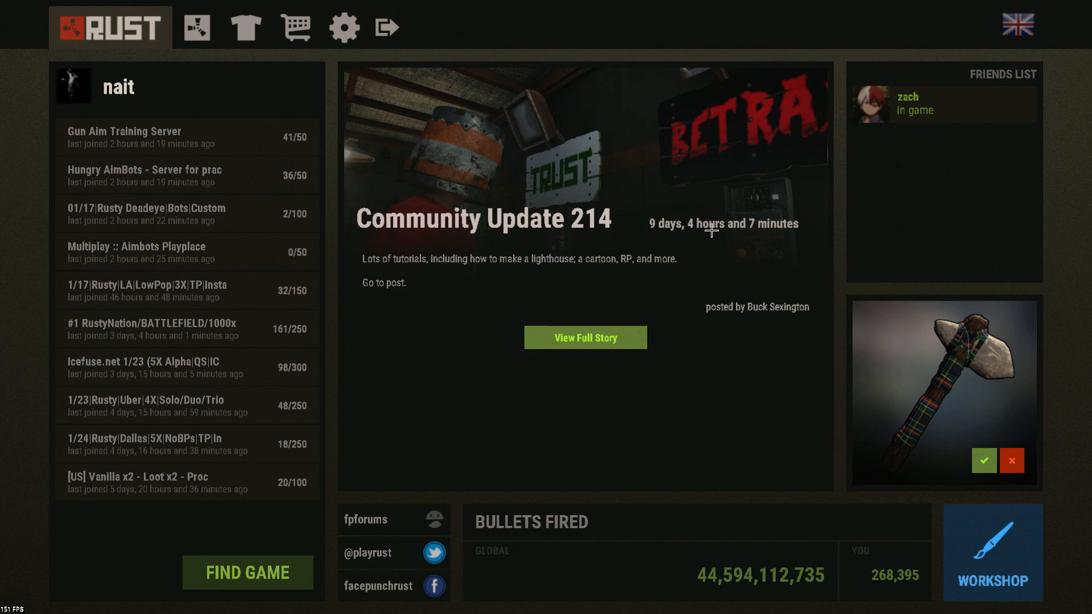
pyautogui.moveTo(732, 161)
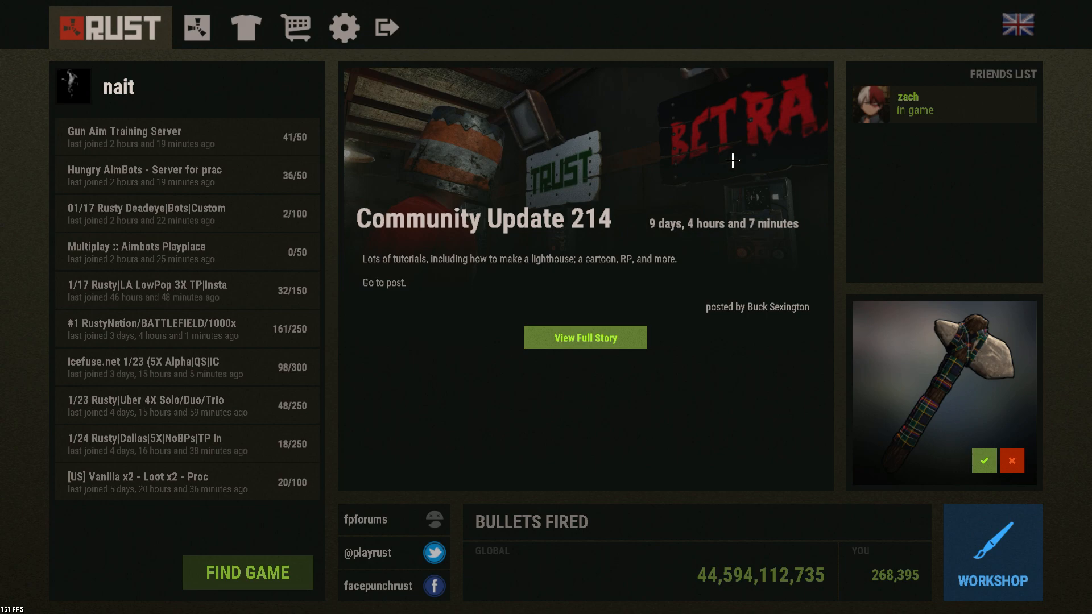
pyautogui.moveTo(542, 289)
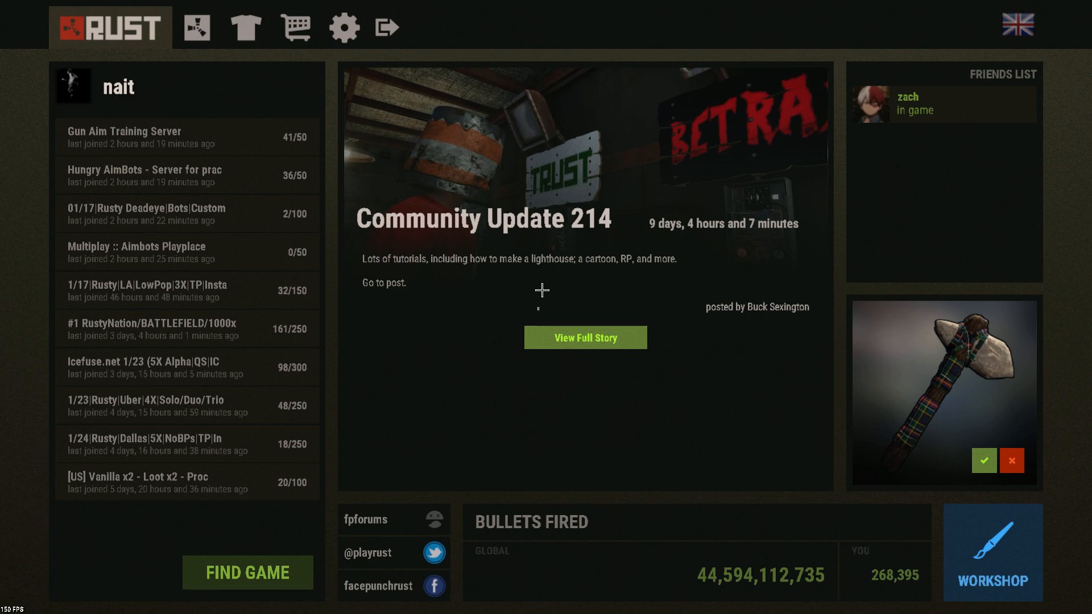